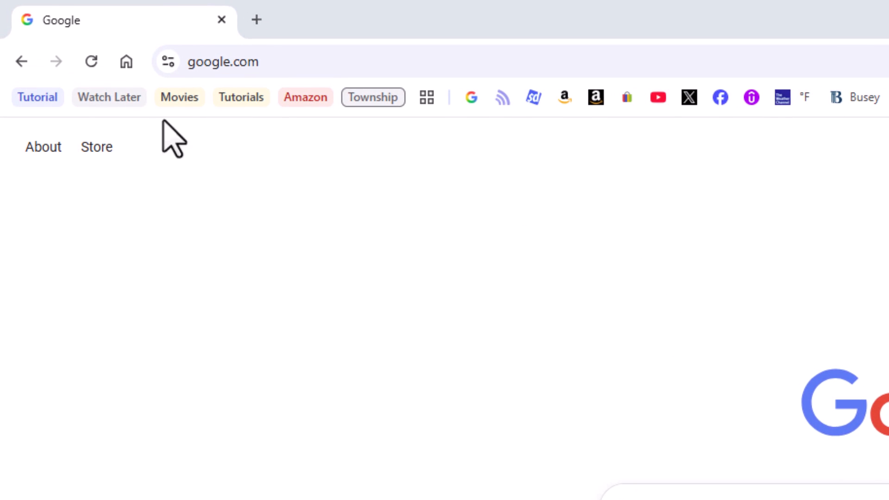
mouse_move(439, 147)
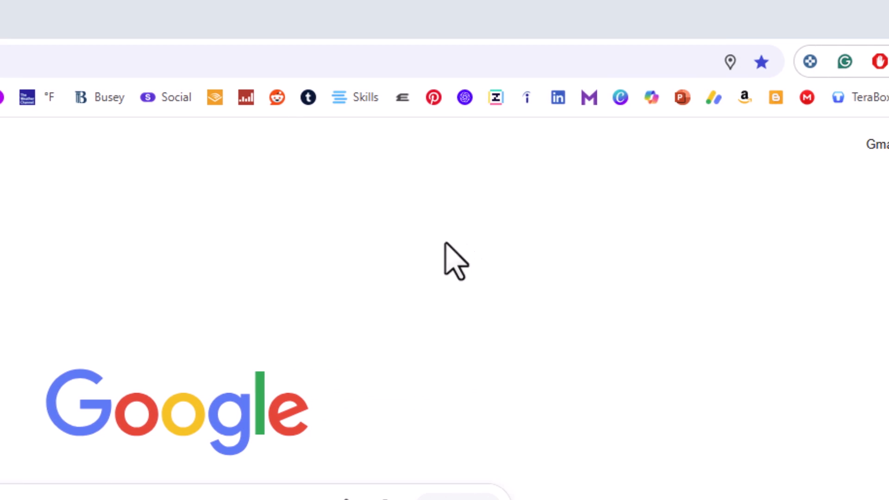
Check the main menu's tab groups, then uncheck 'Show tab groups' from a bookmark's context menu
left_click(866, 61)
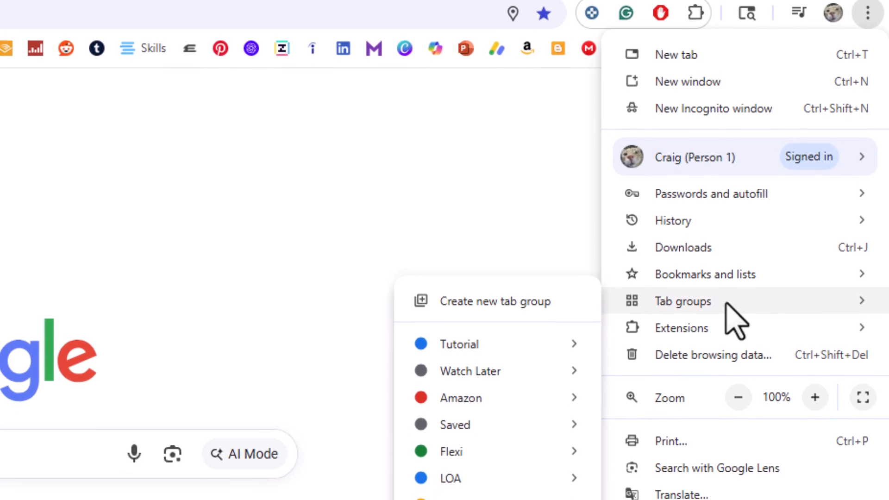
scroll("down", 3)
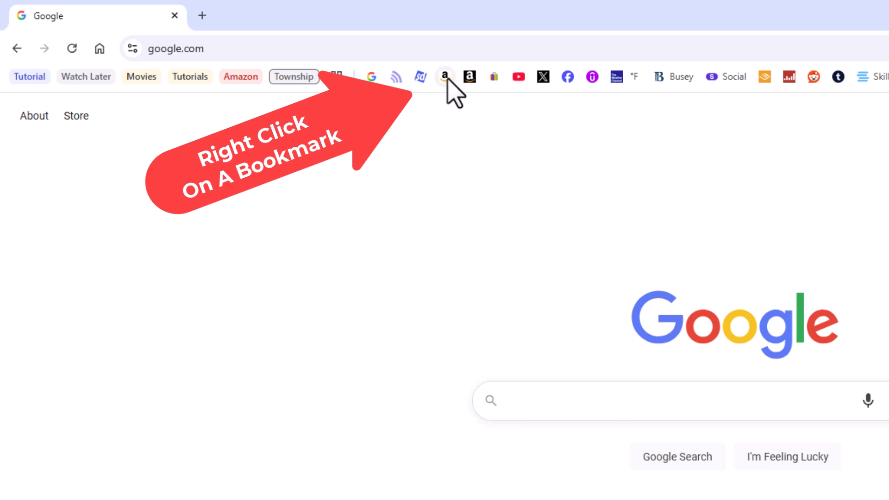
right_click(444, 76)
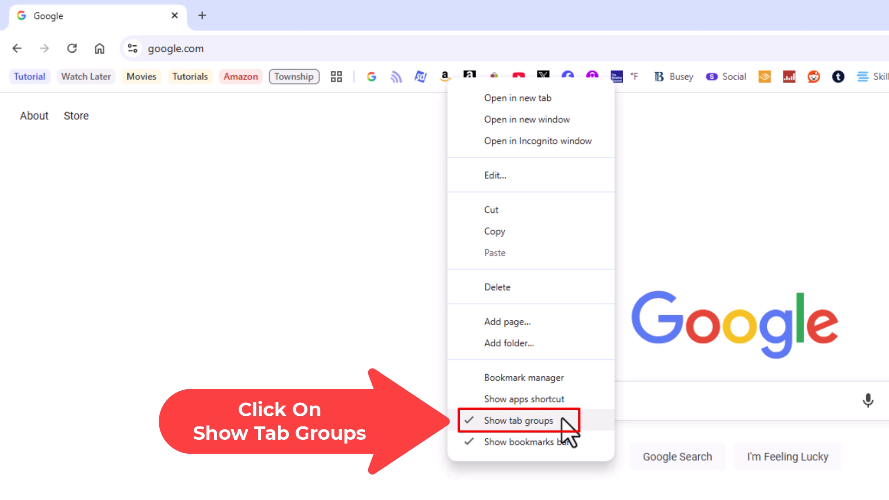
left_click(515, 420)
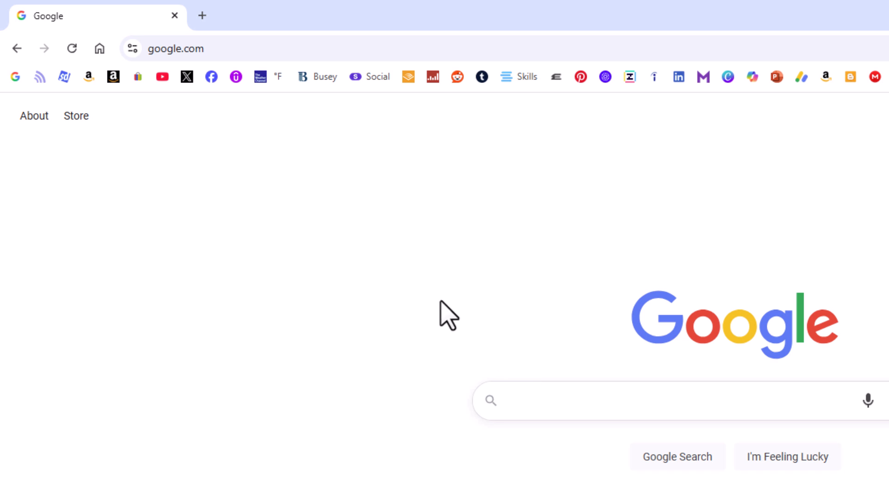
mouse_move(137, 116)
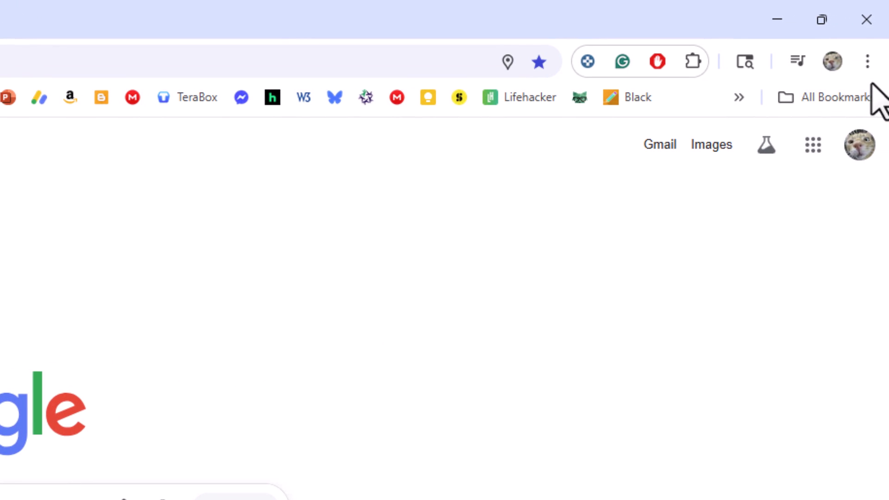
left_click(866, 61)
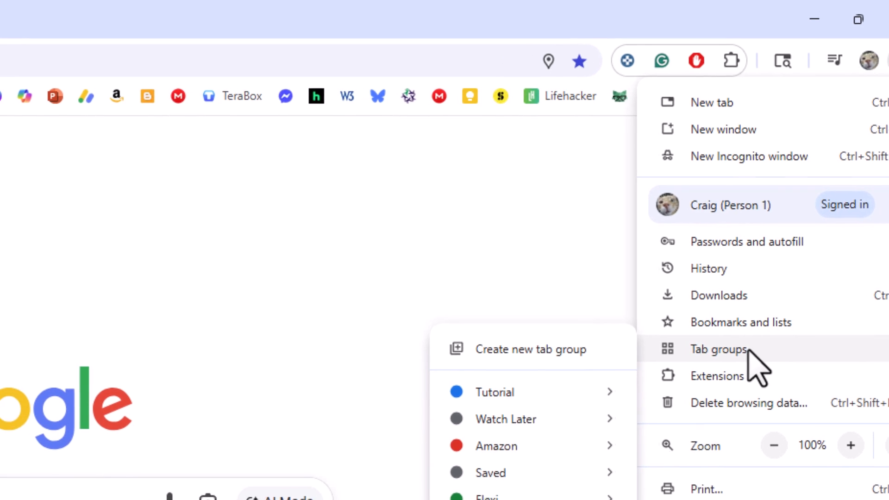
left_click(355, 150)
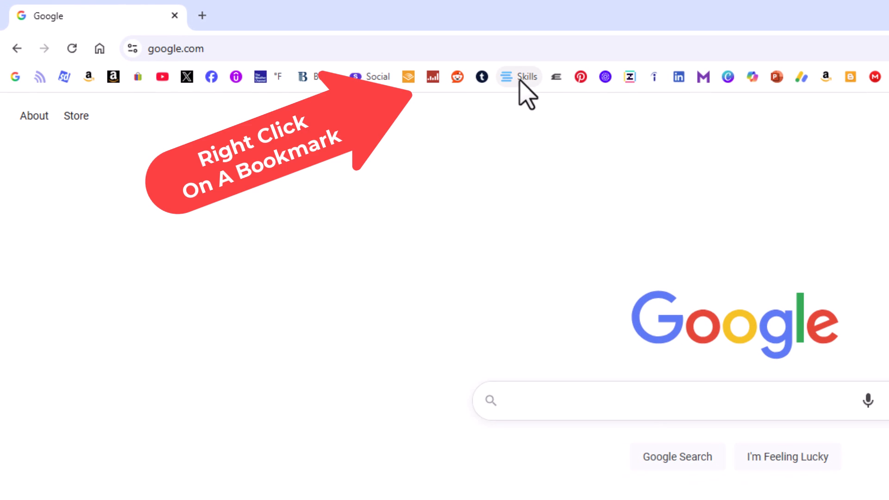
Re-enable 'Show tab groups' from the Skills bookmark's context menu
right_click(517, 77)
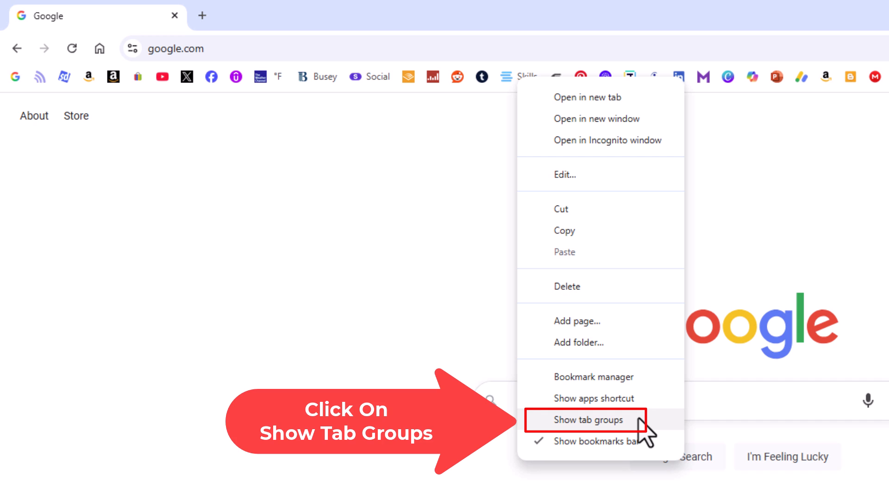
left_click(585, 420)
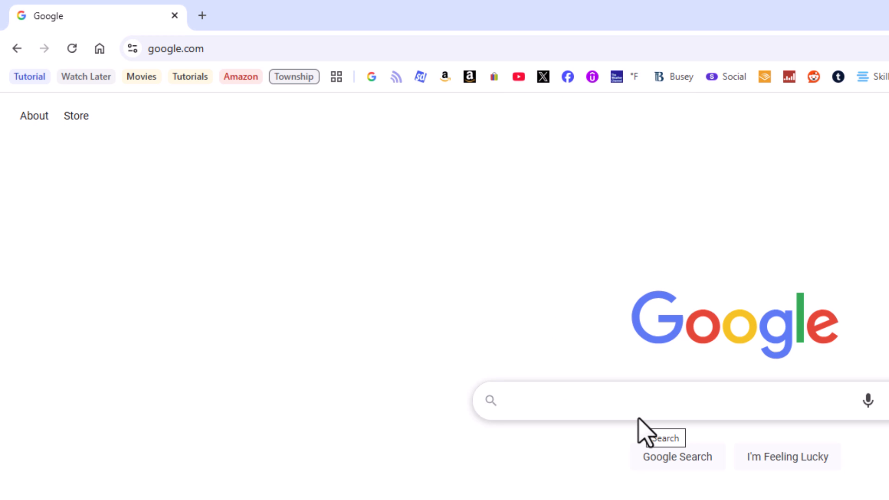
mouse_move(386, 150)
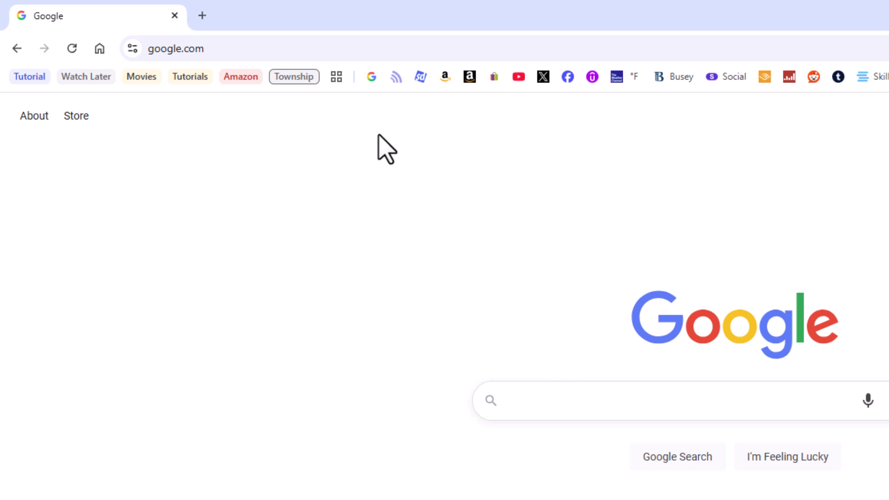
mouse_move(345, 119)
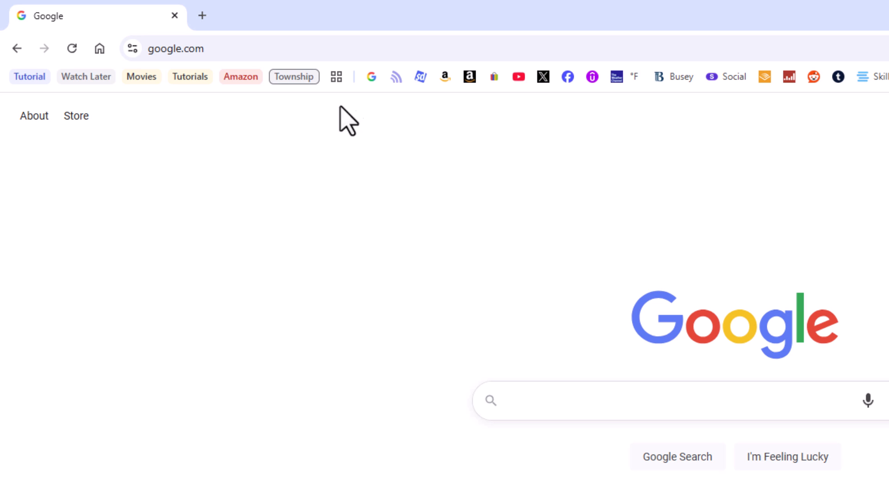
mouse_move(420, 135)
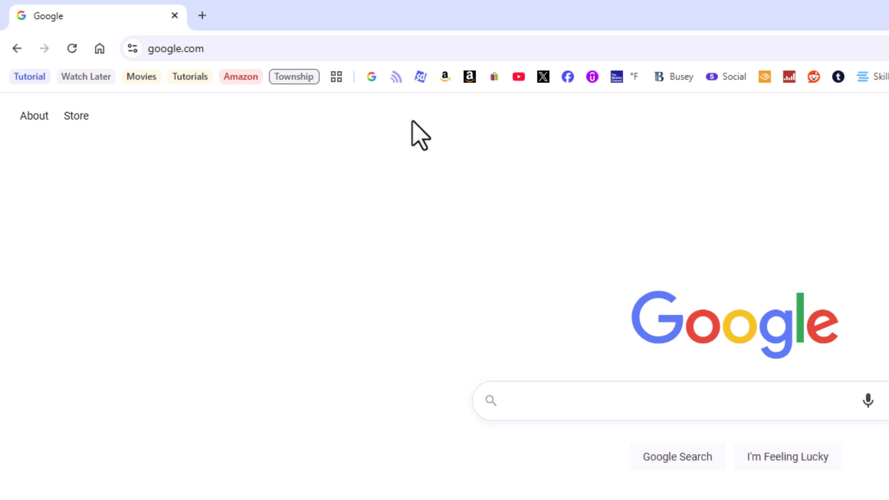